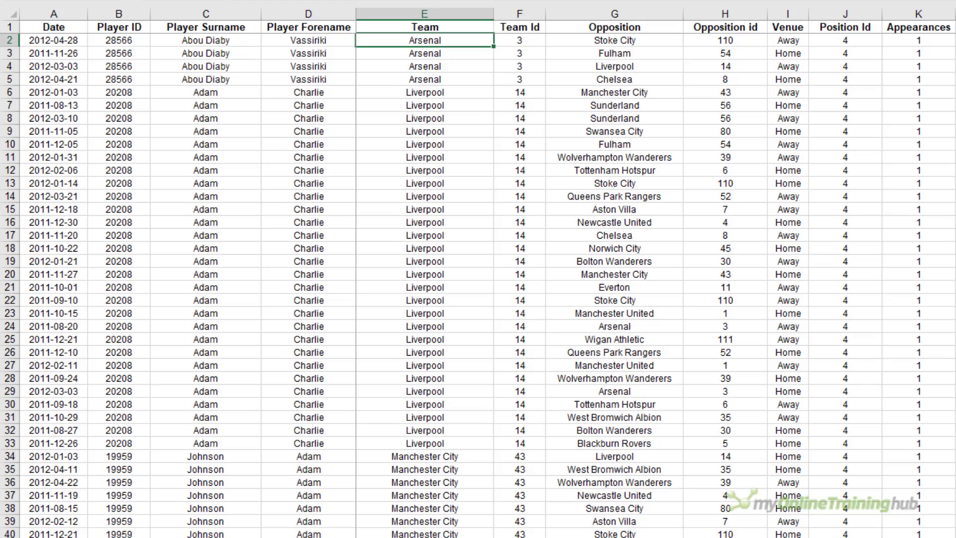
Scroll the four split panes to different ranges, then select the Liverpool cell E20
{"action": "scroll", "scroll_direction": "down", "scroll_amount": 3}
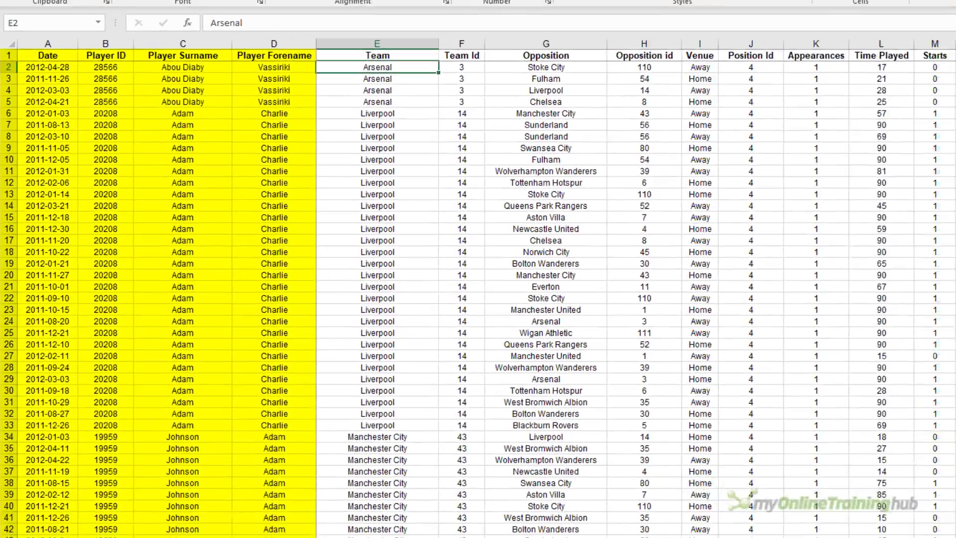
{"action": "left_click", "coordinate": [294, 155]}
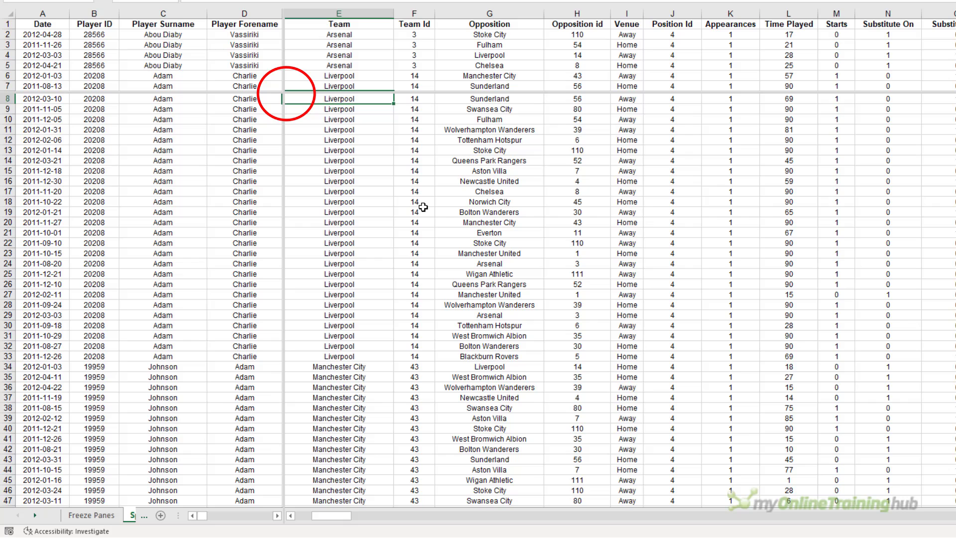
{"action": "mouse_move", "coordinate": [418, 217]}
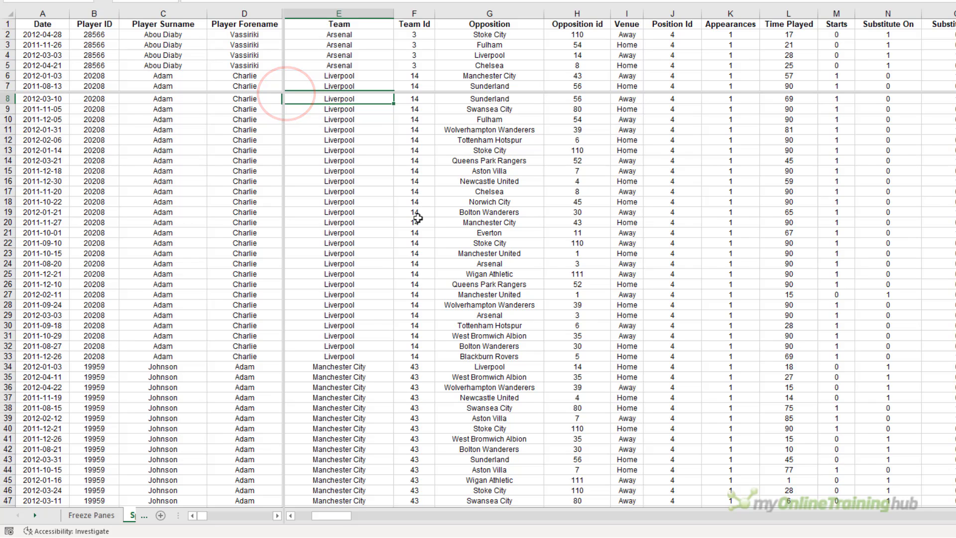
{"action": "left_click", "coordinate": [296, 515]}
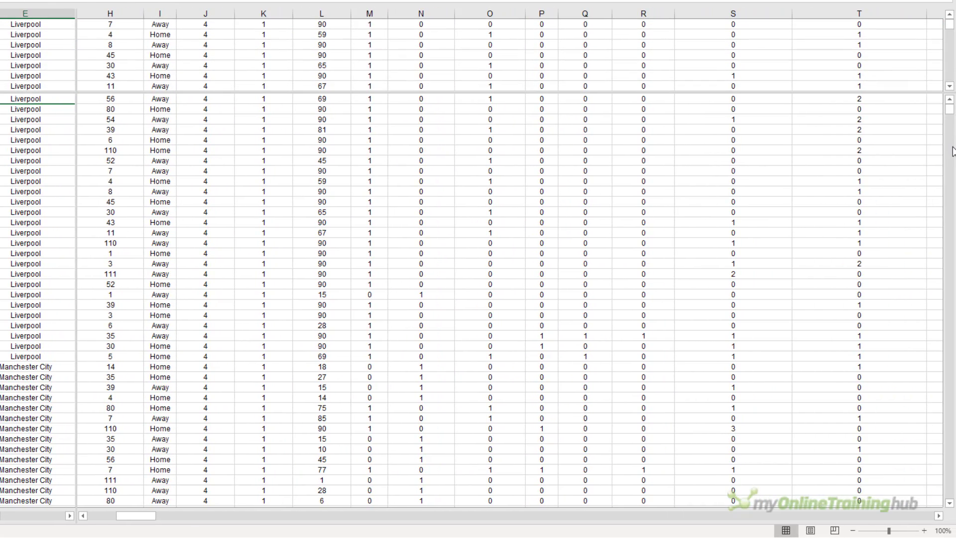
{"action": "scroll", "scroll_direction": "down", "scroll_amount": 3}
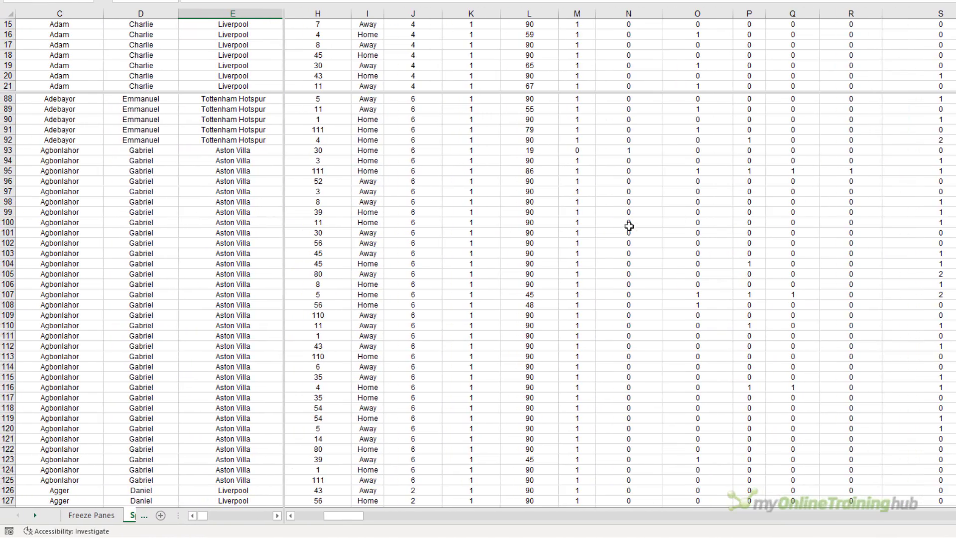
{"action": "scroll", "scroll_direction": "up", "scroll_amount": 3}
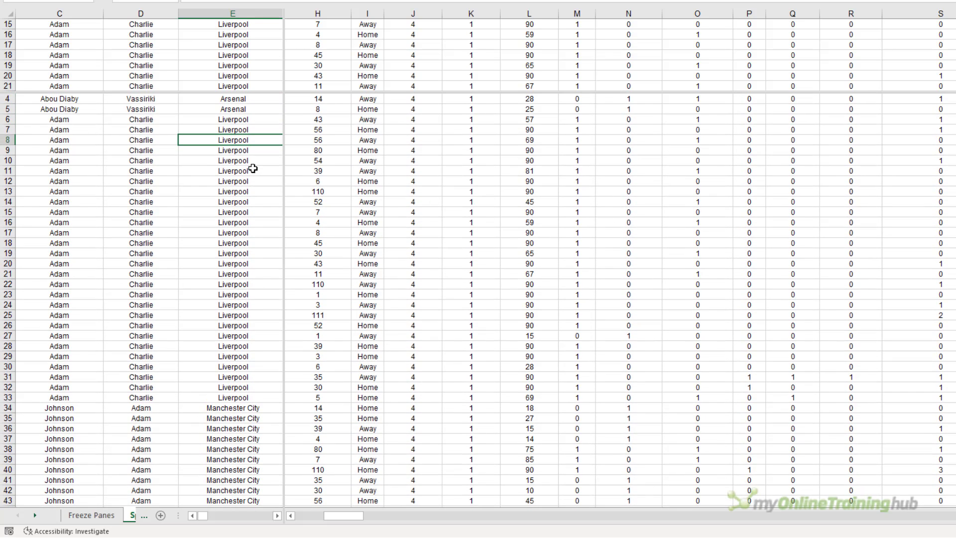
{"action": "key", "text": "Ctrl+Home"}
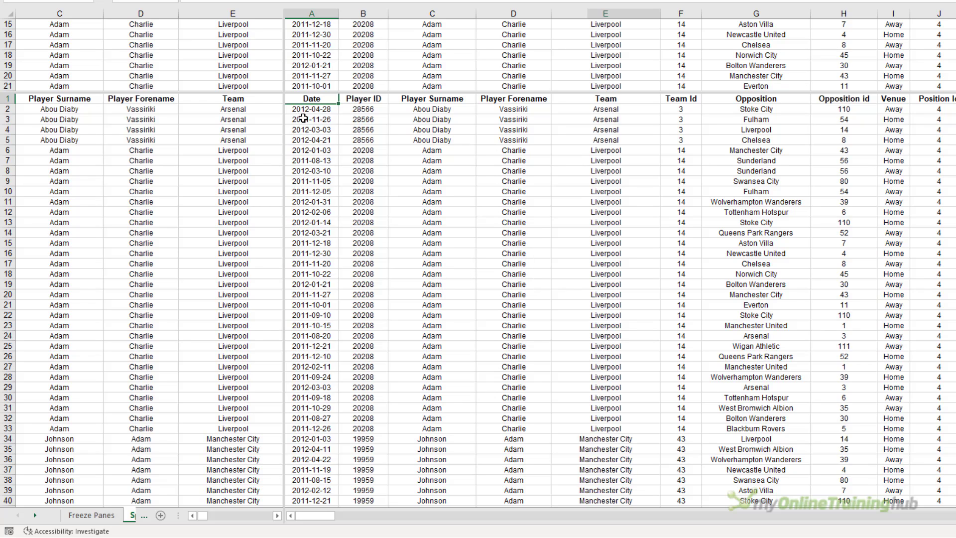
{"action": "left_click", "coordinate": [232, 294]}
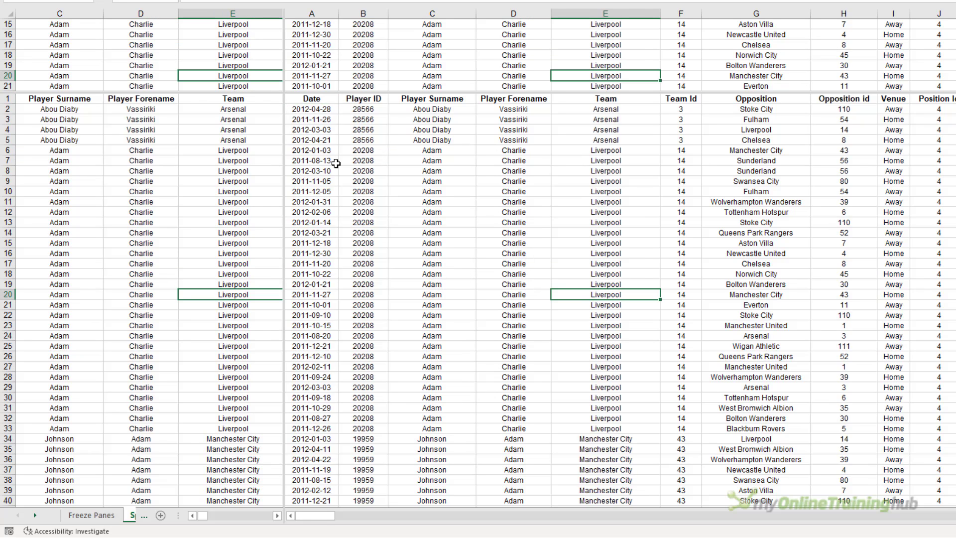
Jump back to cell A1 at the start of the player stats
{"action": "key", "text": "ctrl+Home"}
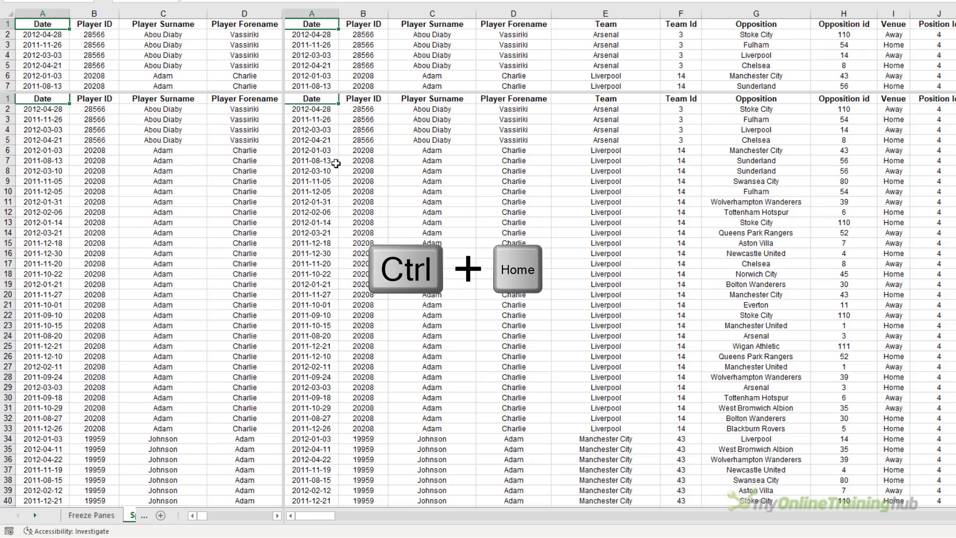
{"action": "key", "text": "ctrl+Home"}
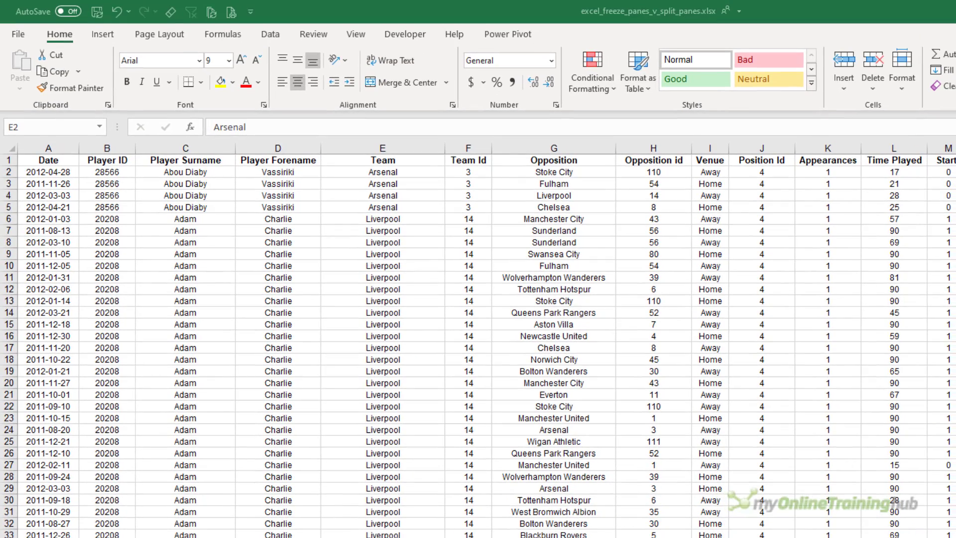
Review the View tab's freeze options and scroll the sheet below the headers
{"action": "left_click", "coordinate": [356, 35]}
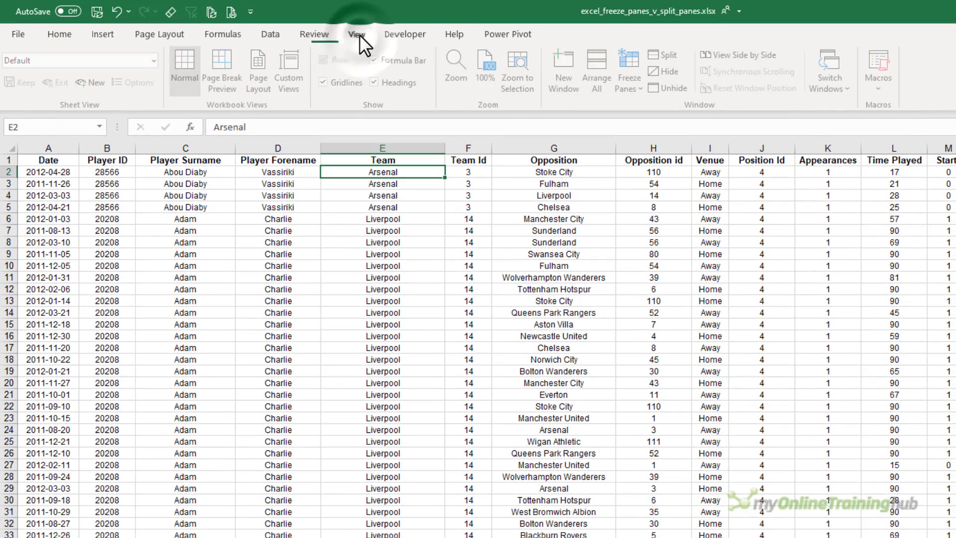
{"action": "mouse_move", "coordinate": [632, 69]}
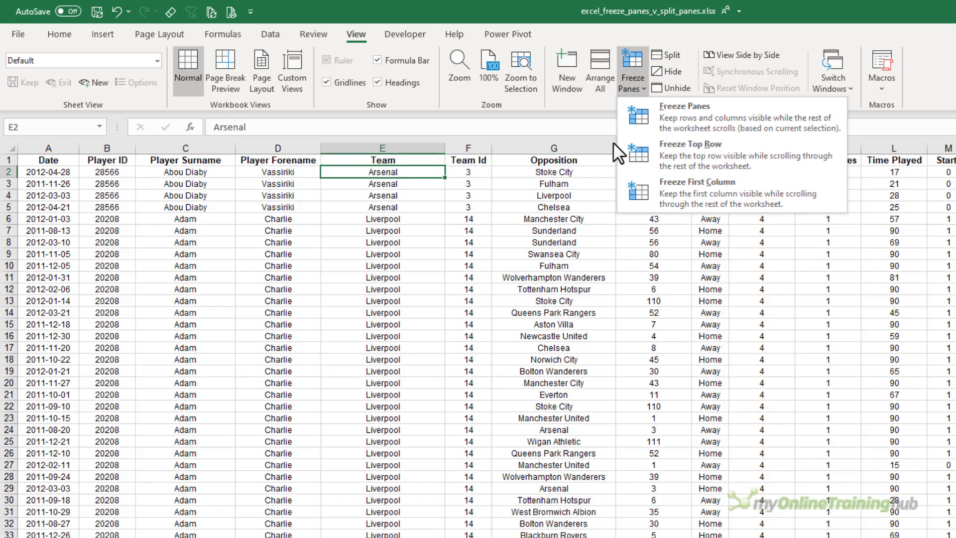
{"action": "mouse_move", "coordinate": [637, 193]}
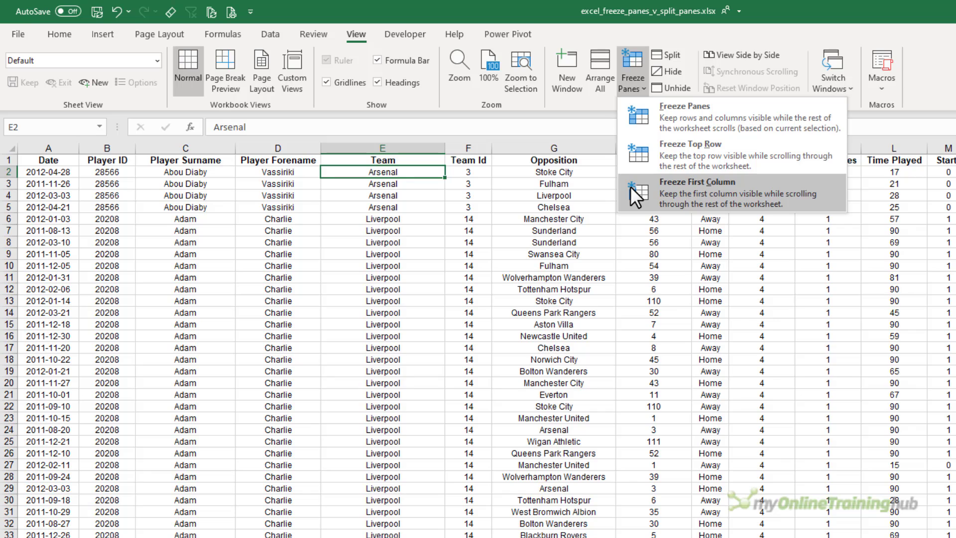
{"action": "mouse_move", "coordinate": [647, 122]}
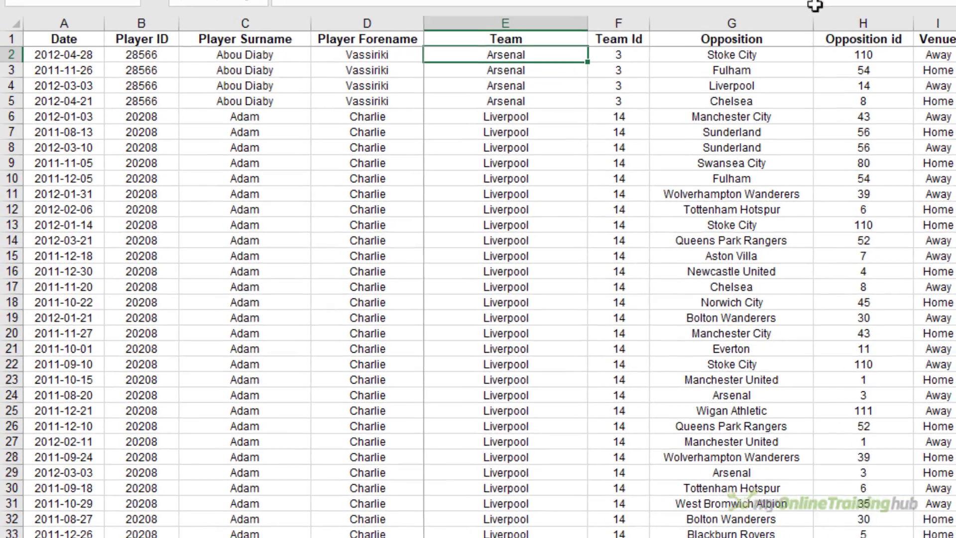
{"action": "scroll", "scroll_direction": "down", "scroll_amount": 3}
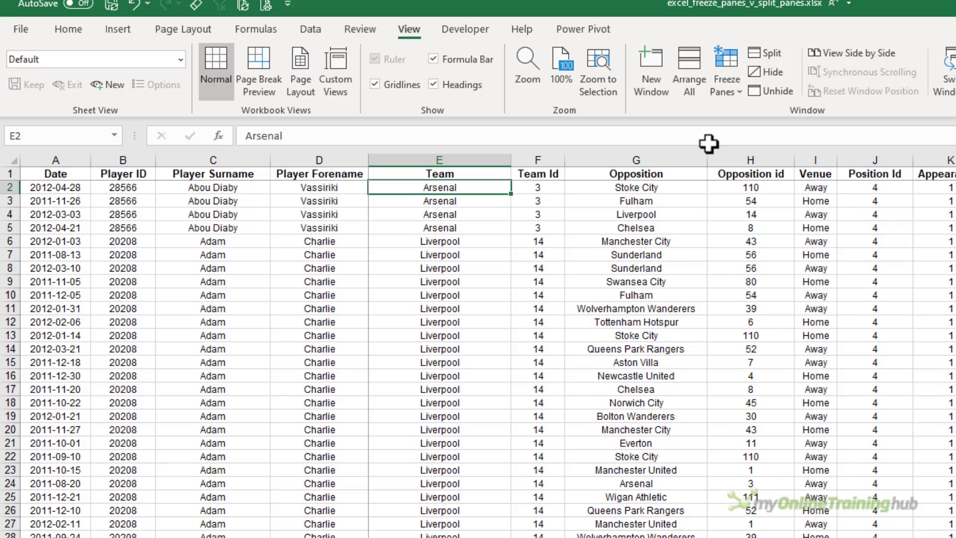
Unfreeze all rows and columns, then select the Player Forename header cell D1
{"action": "left_click", "coordinate": [722, 73]}
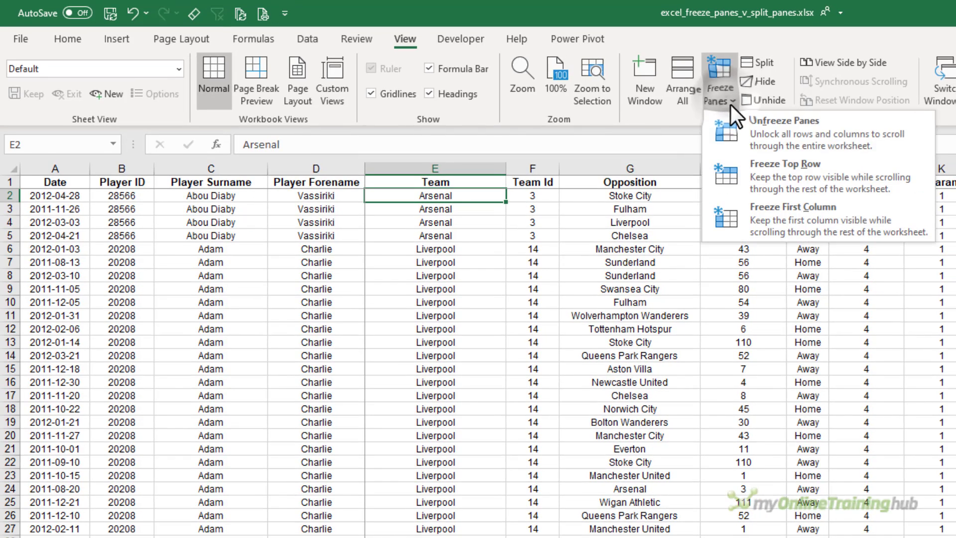
{"action": "left_click", "coordinate": [785, 120]}
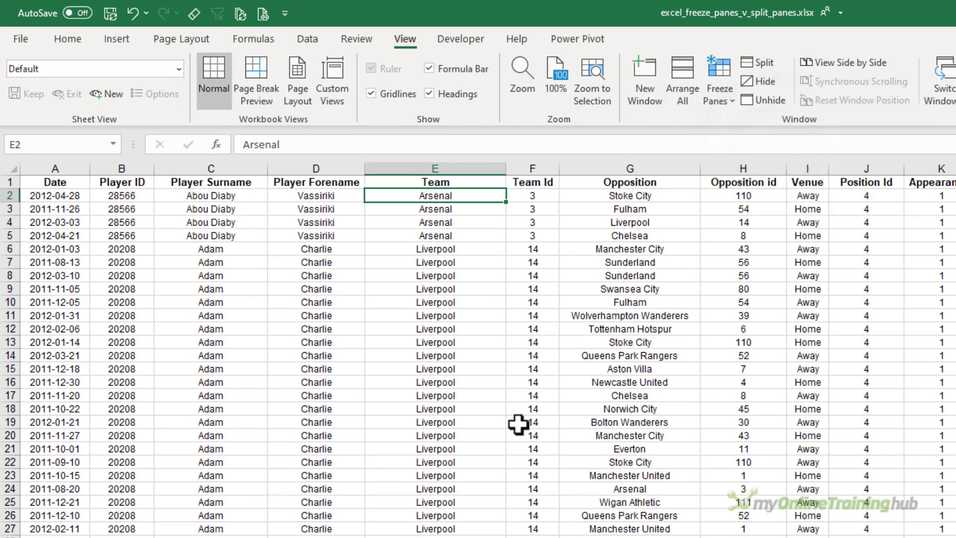
{"action": "left_click", "coordinate": [316, 181]}
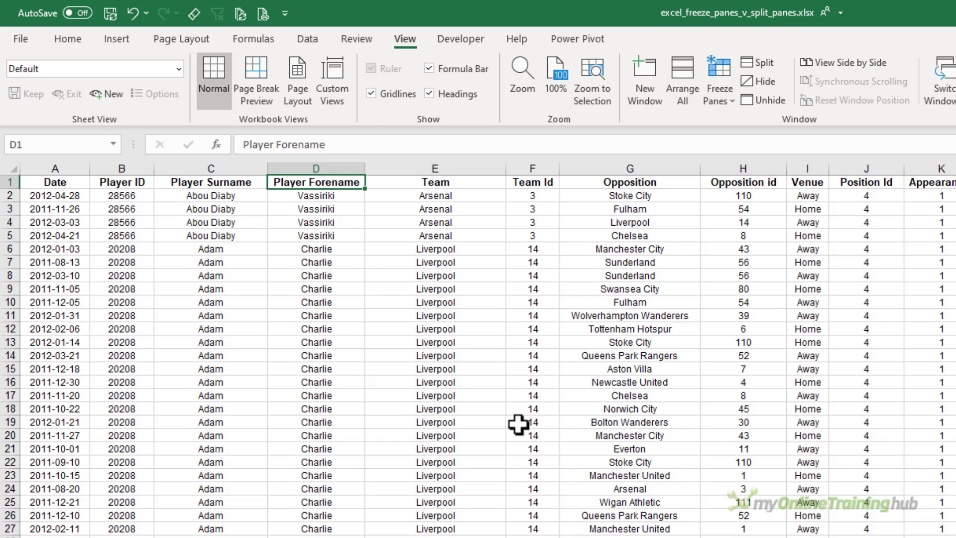
{"action": "mouse_move", "coordinate": [419, 275]}
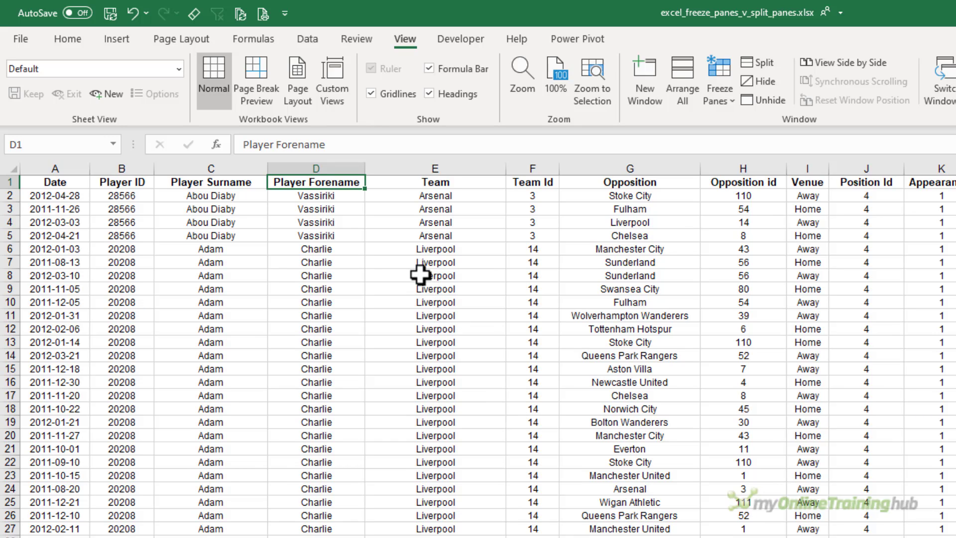
Split the sheet into panes at the Liverpool cell E8
{"action": "left_click", "coordinate": [434, 274]}
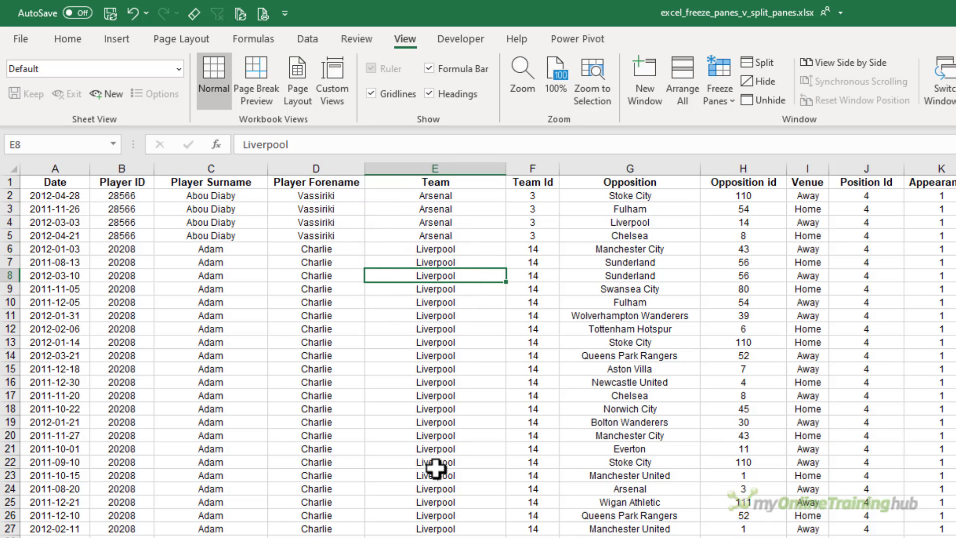
{"action": "left_click", "coordinate": [758, 62]}
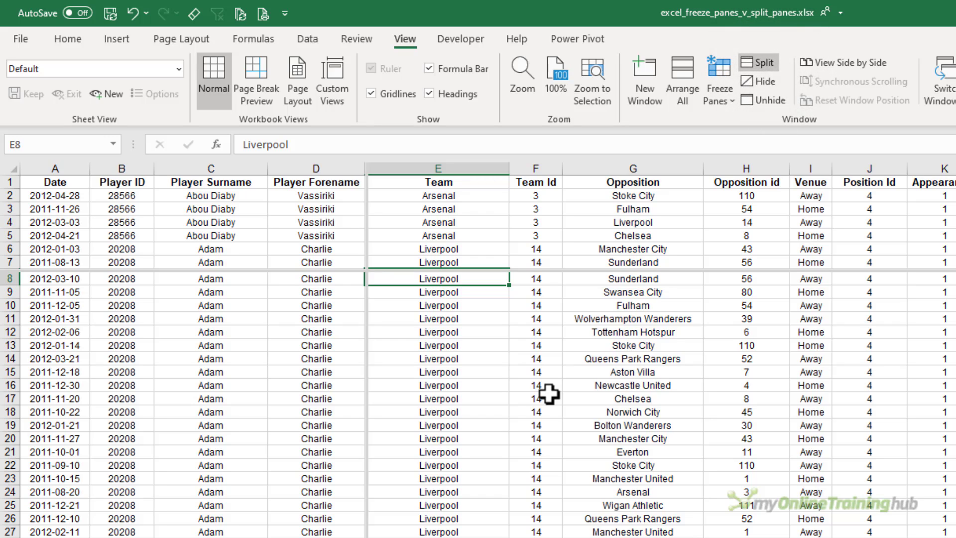
{"action": "mouse_move", "coordinate": [333, 410]}
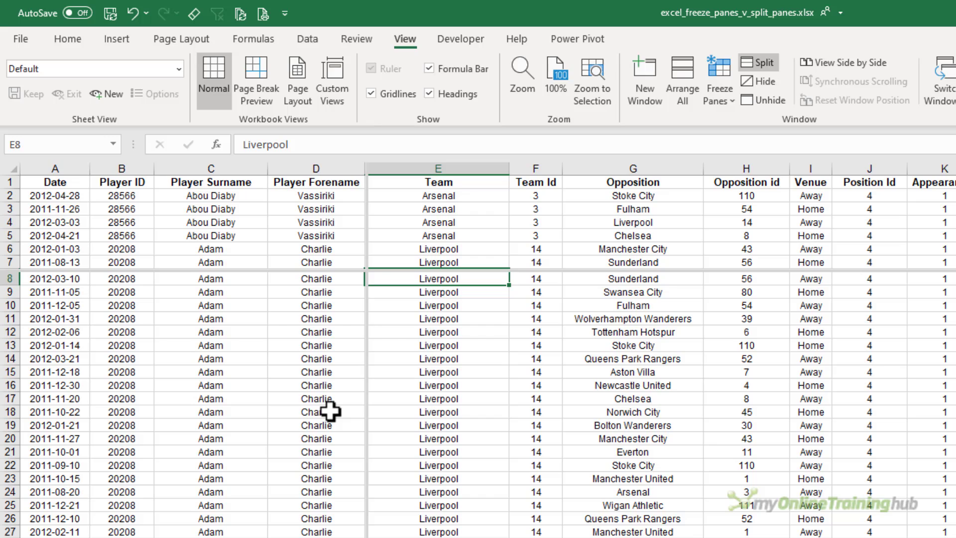
{"action": "mouse_move", "coordinate": [276, 268]}
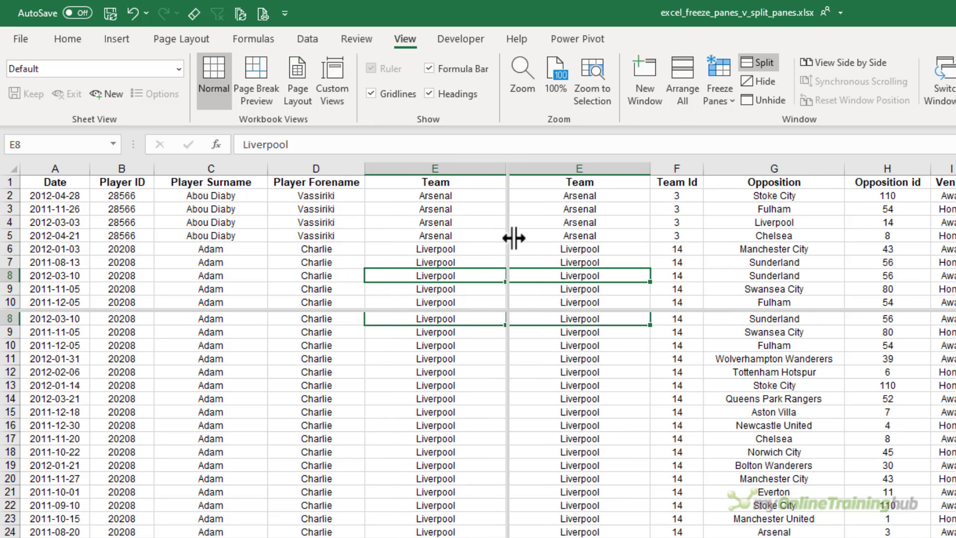
{"action": "mouse_move", "coordinate": [524, 234]}
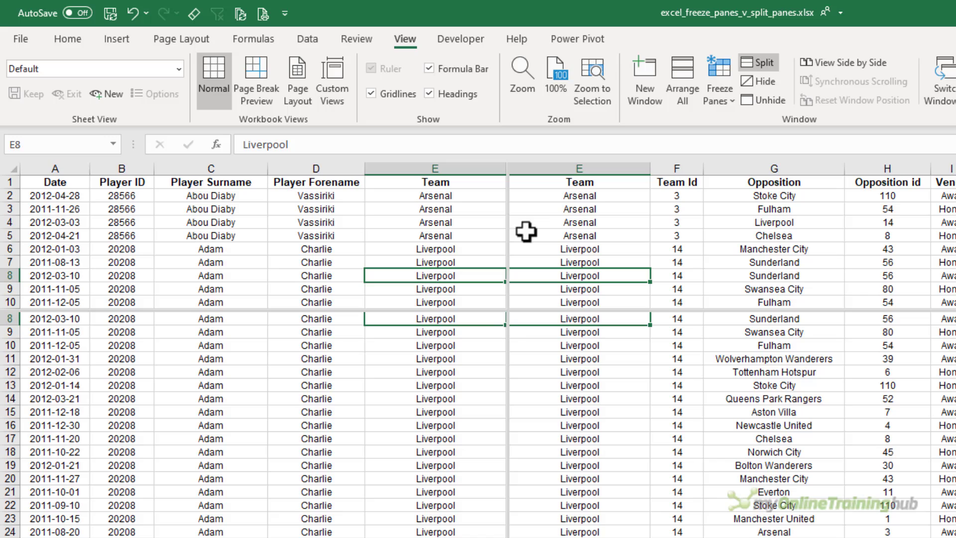
{"action": "mouse_move", "coordinate": [763, 85]}
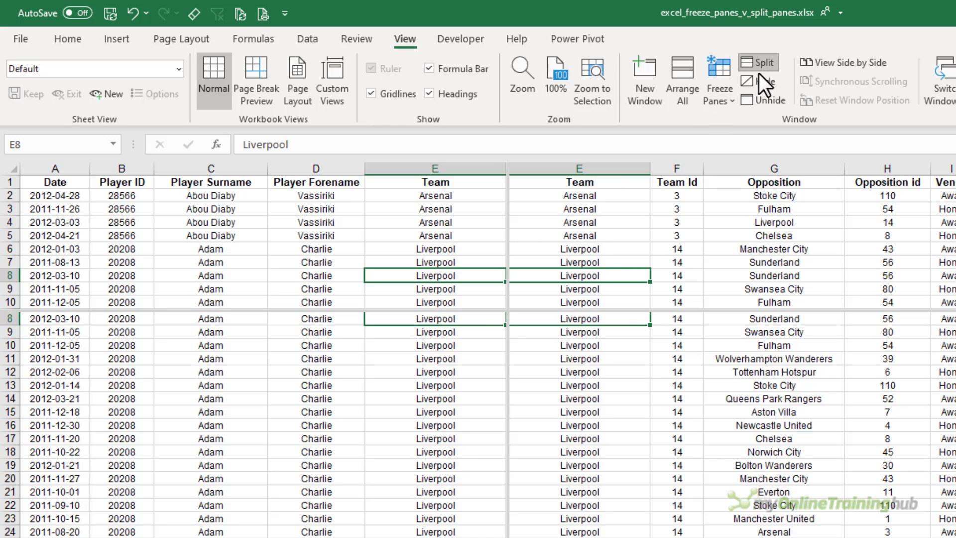
{"action": "mouse_move", "coordinate": [511, 236]}
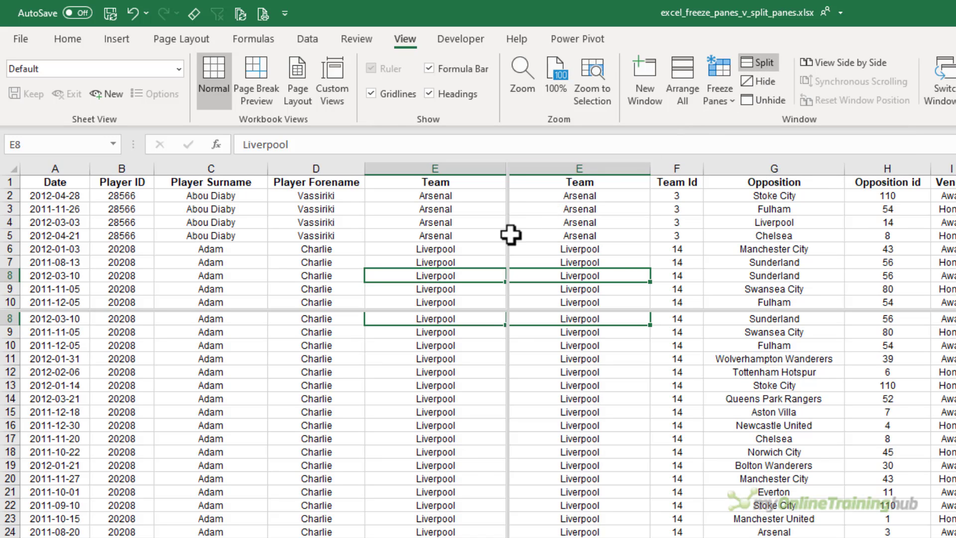
{"action": "mouse_move", "coordinate": [508, 236]}
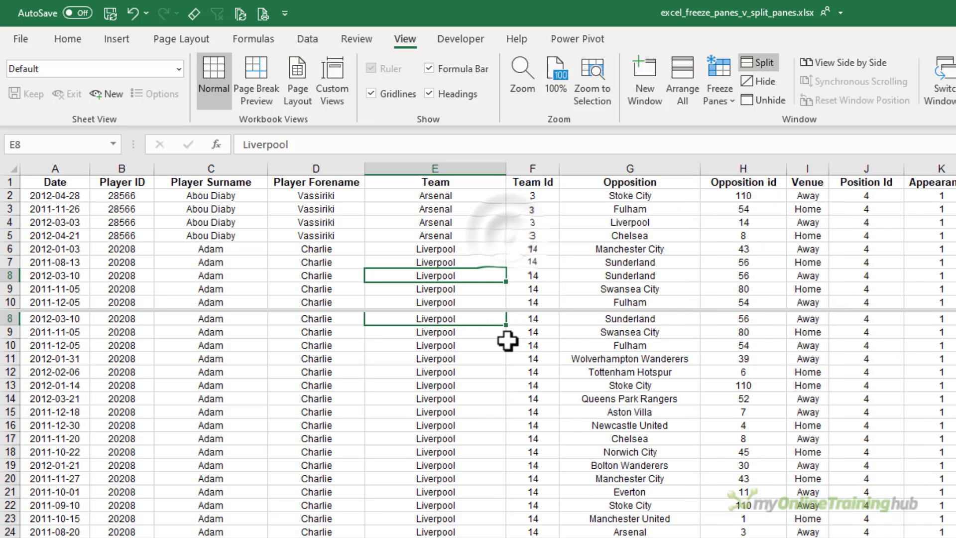
Scroll down, toggle Split back on, then turn it off for a single unsplit view
{"action": "scroll", "scroll_direction": "down", "scroll_amount": 3}
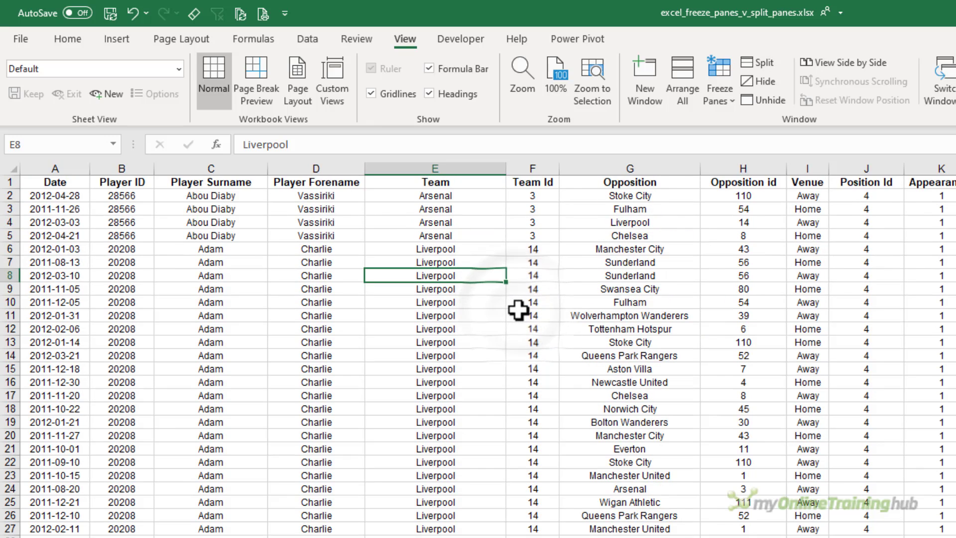
{"action": "left_click", "coordinate": [758, 62]}
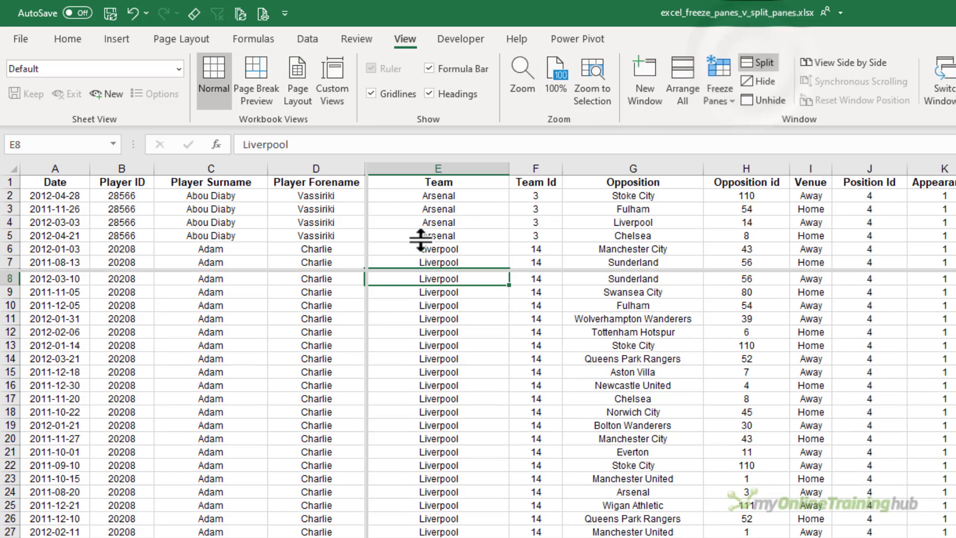
{"action": "mouse_move", "coordinate": [367, 270]}
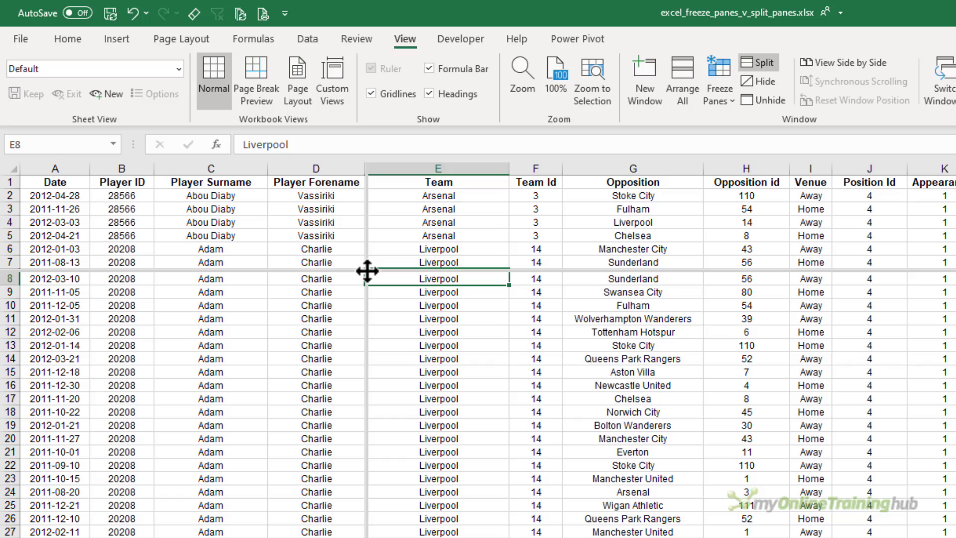
{"action": "left_click", "coordinate": [758, 62]}
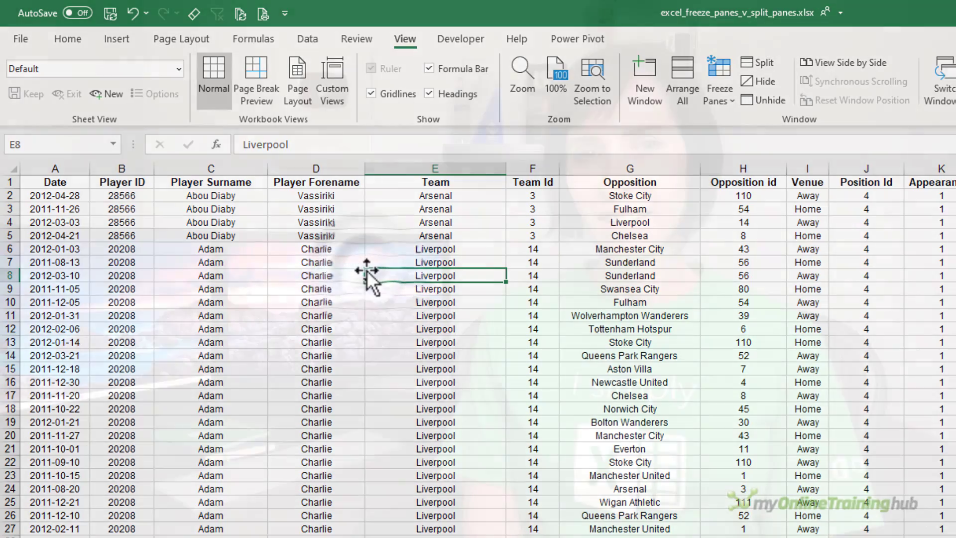